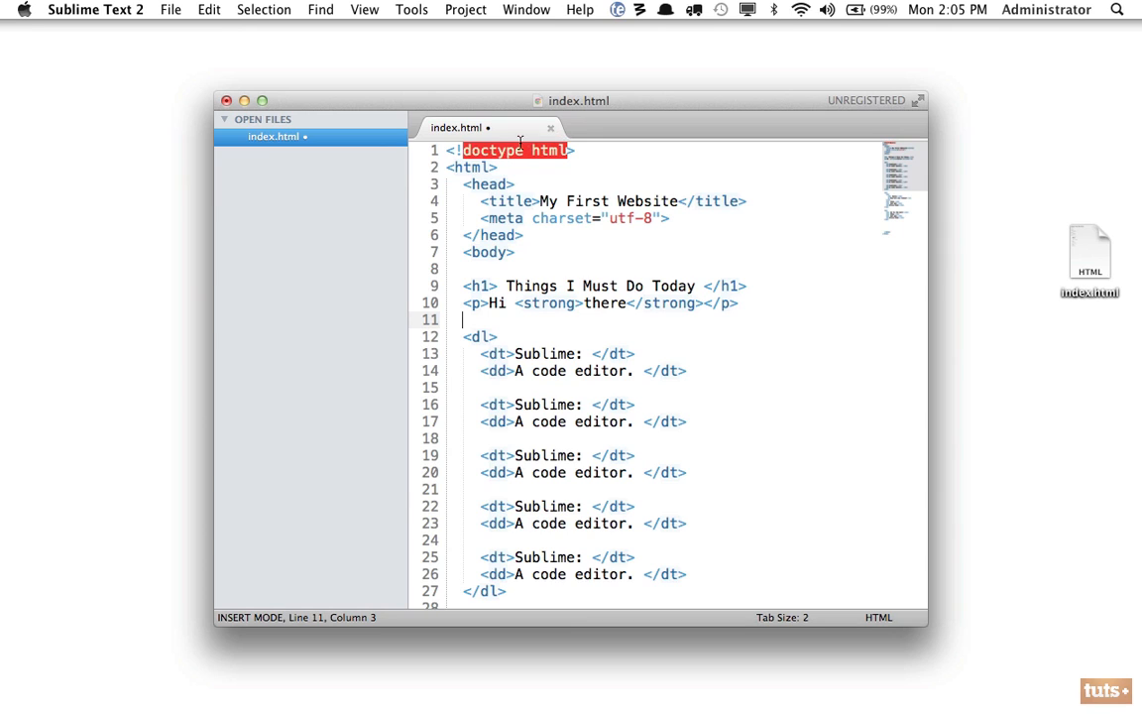
Select the head and body lines and indent the heading, paragraph and dl inside body.
double_click(474, 167)
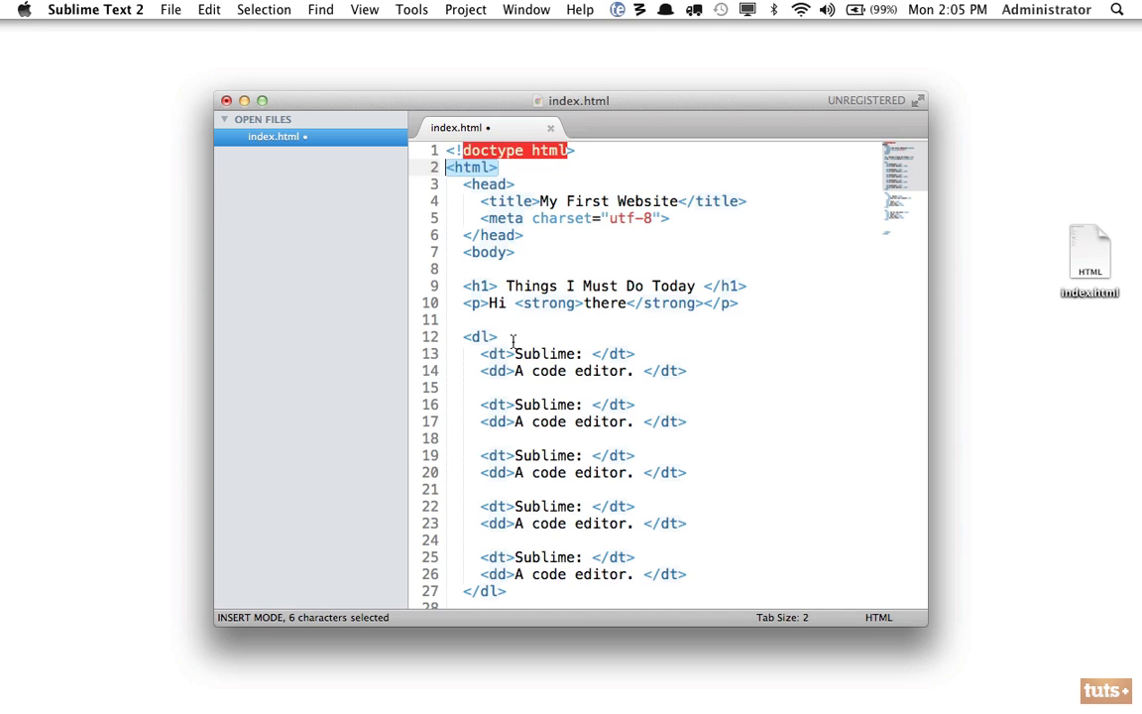
mouse_move(488, 177)
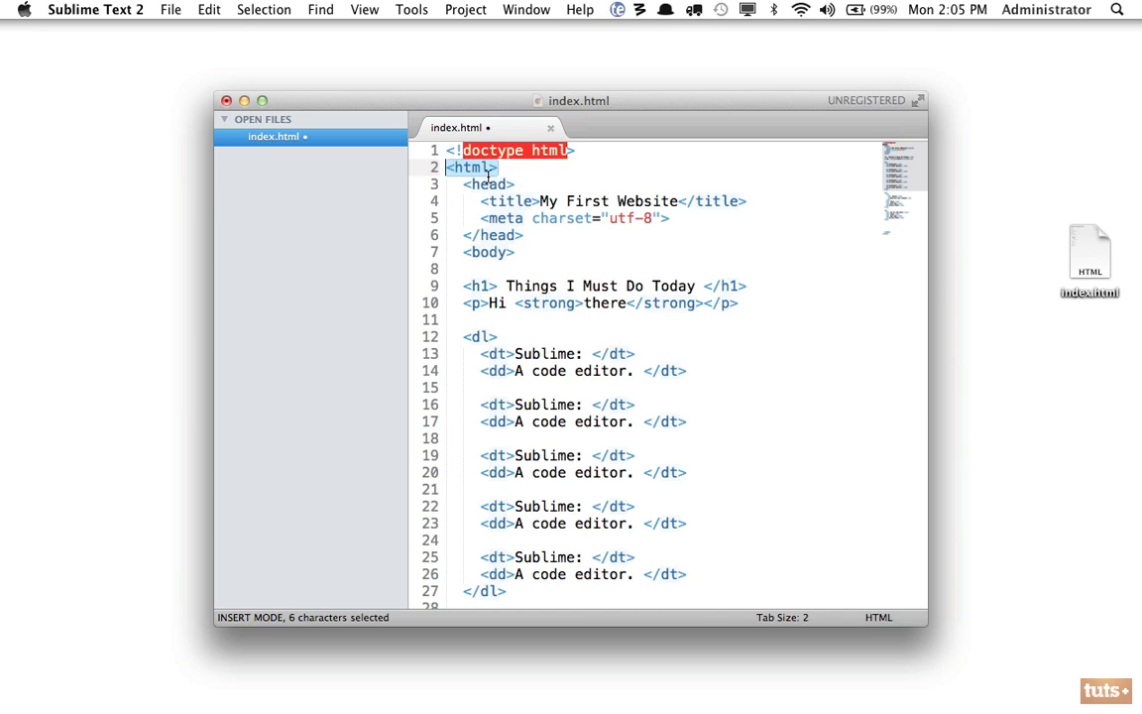
left_click(461, 185)
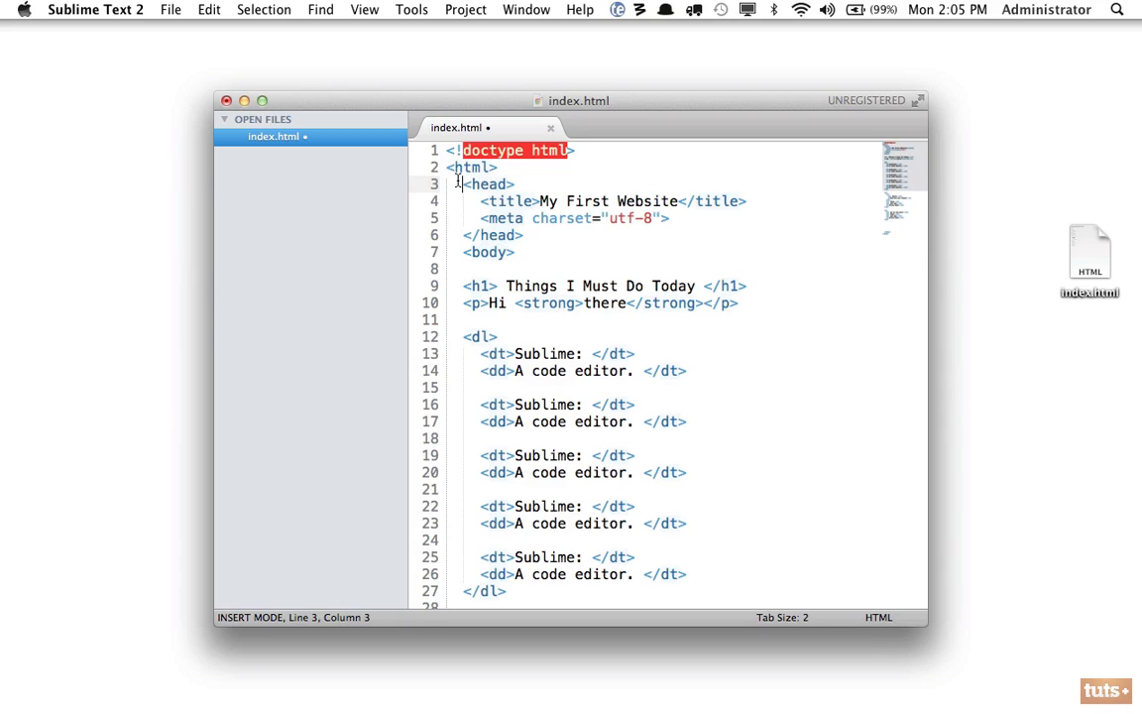
left_click_drag(456, 183, 524, 472)
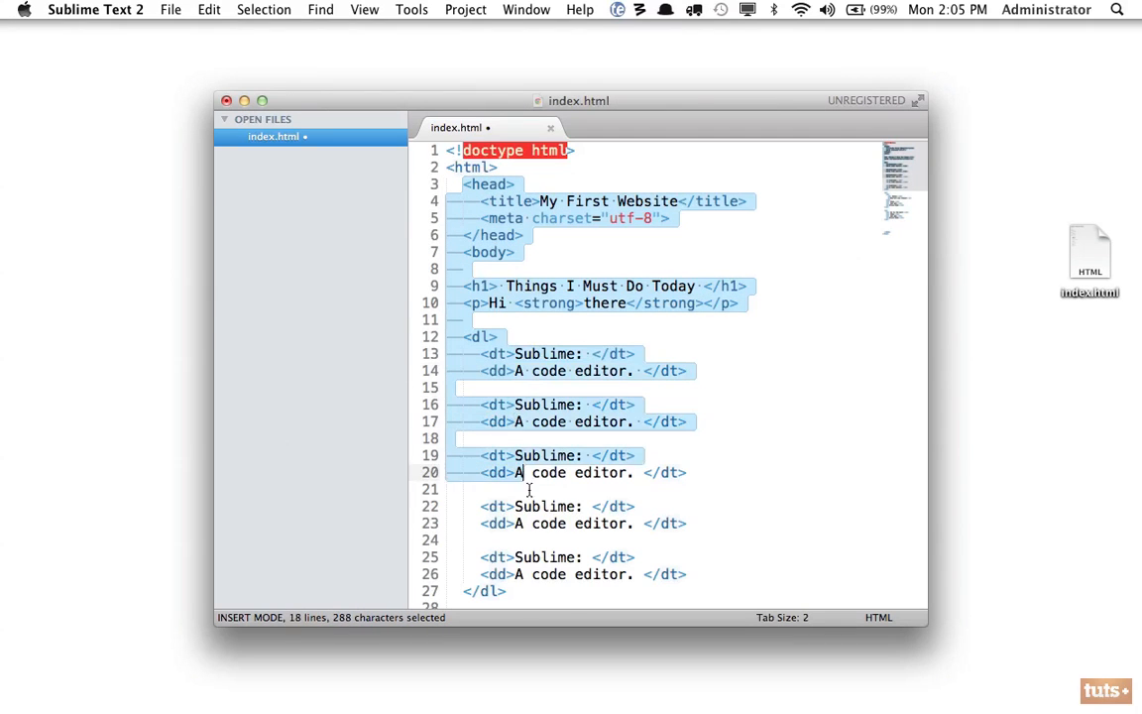
left_click(447, 166)
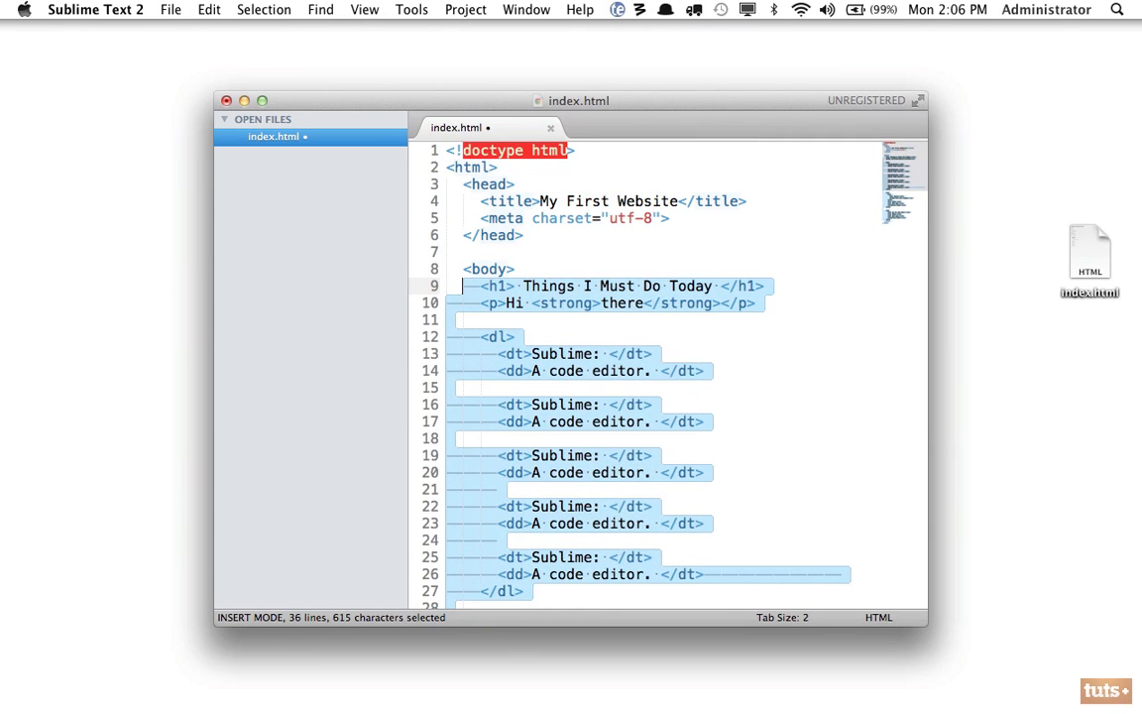
Break the heading text onto its own line below the opening h1.
left_click(532, 320)
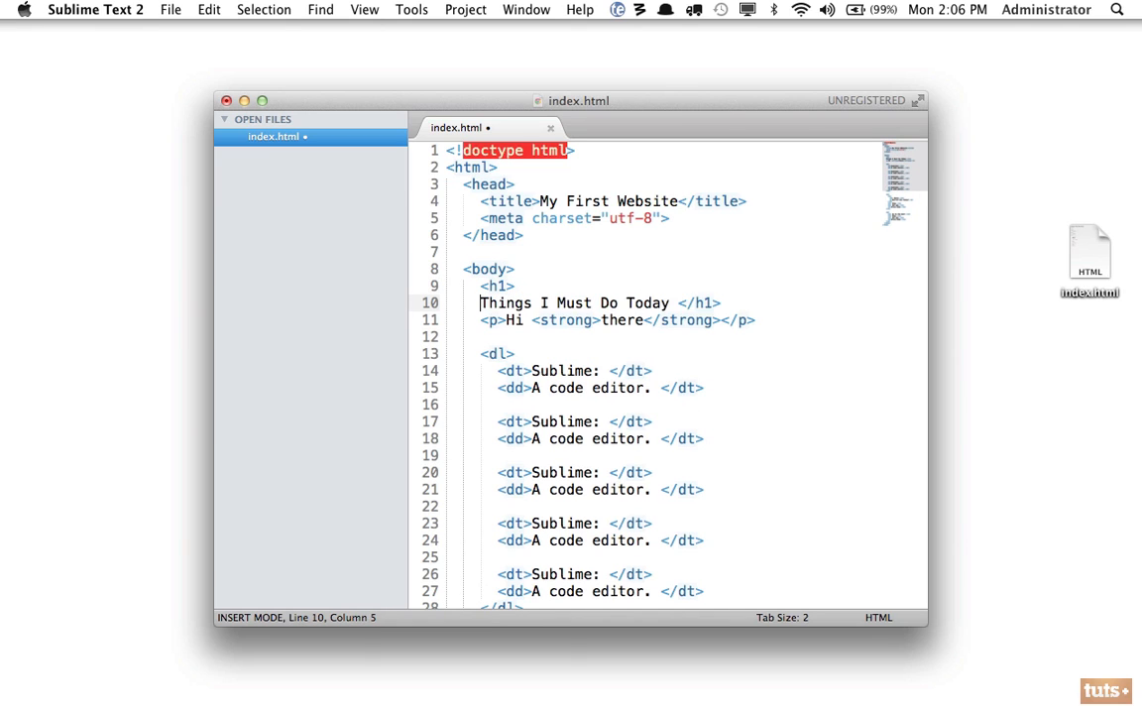
Put </h1> on its own line and wrap 'Today' in a <span> inside the heading.
key("Return")
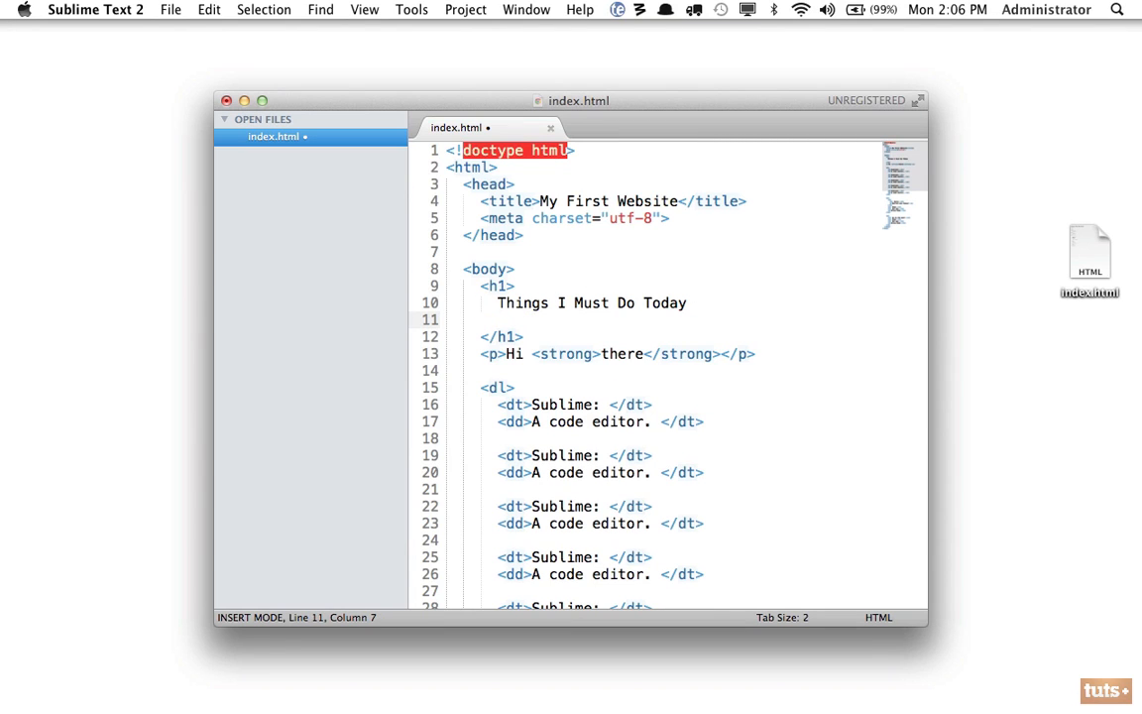
type("<")
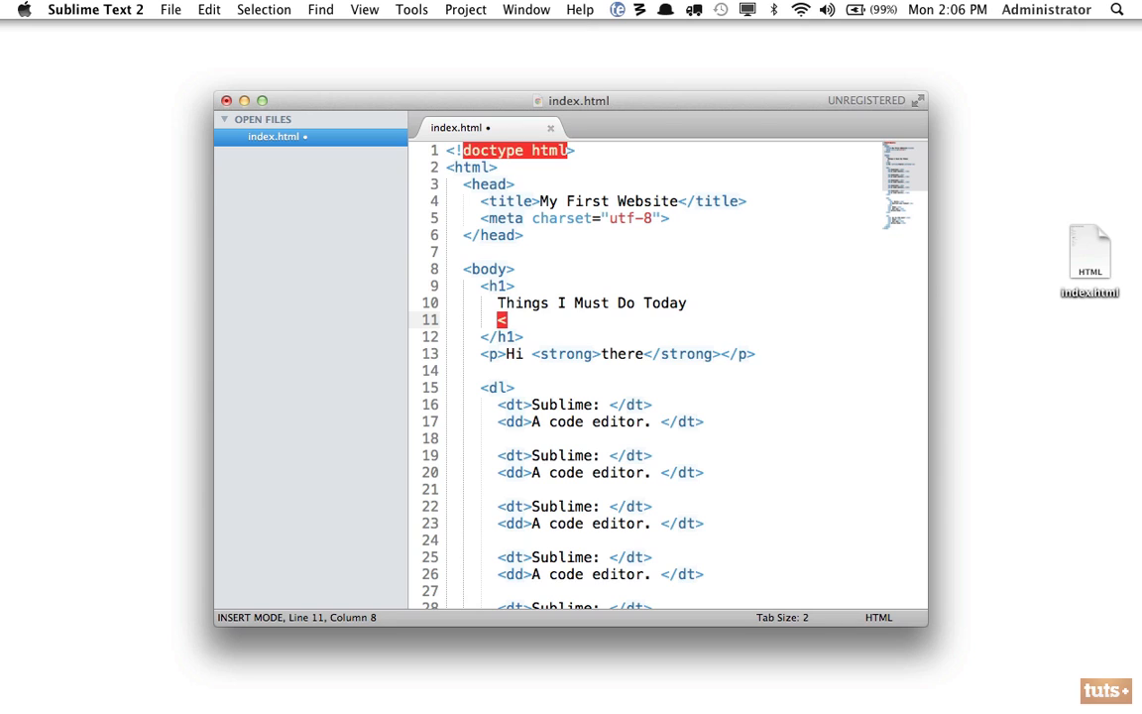
type("span>")
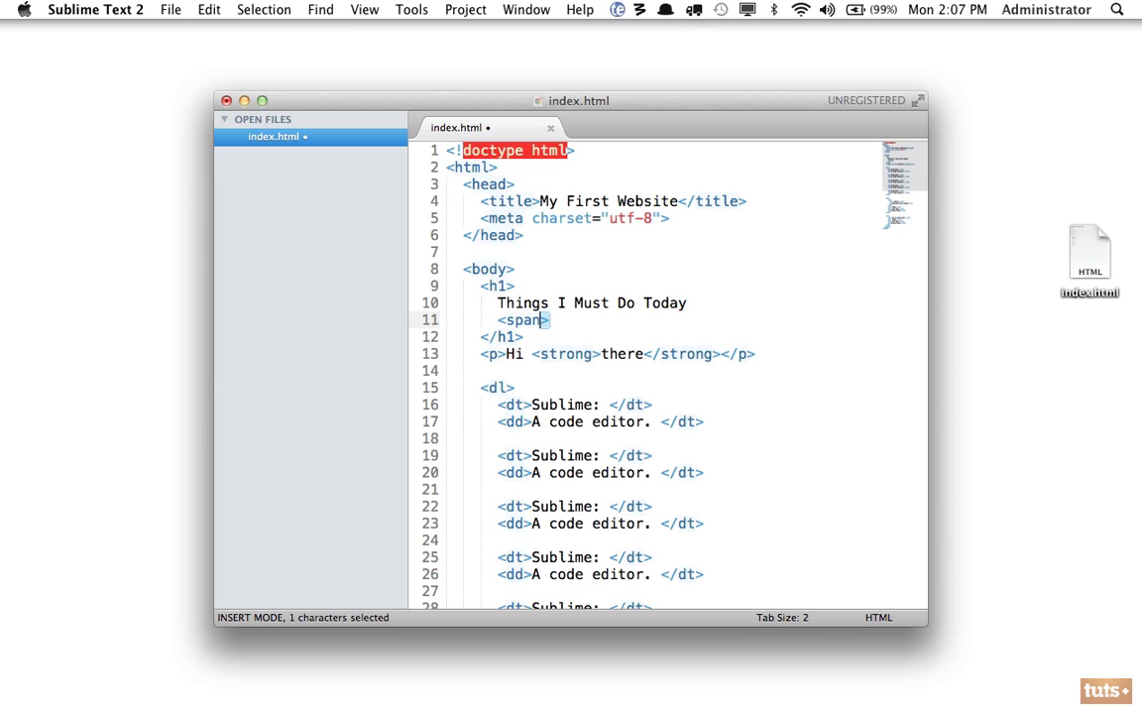
key("cmd+x")
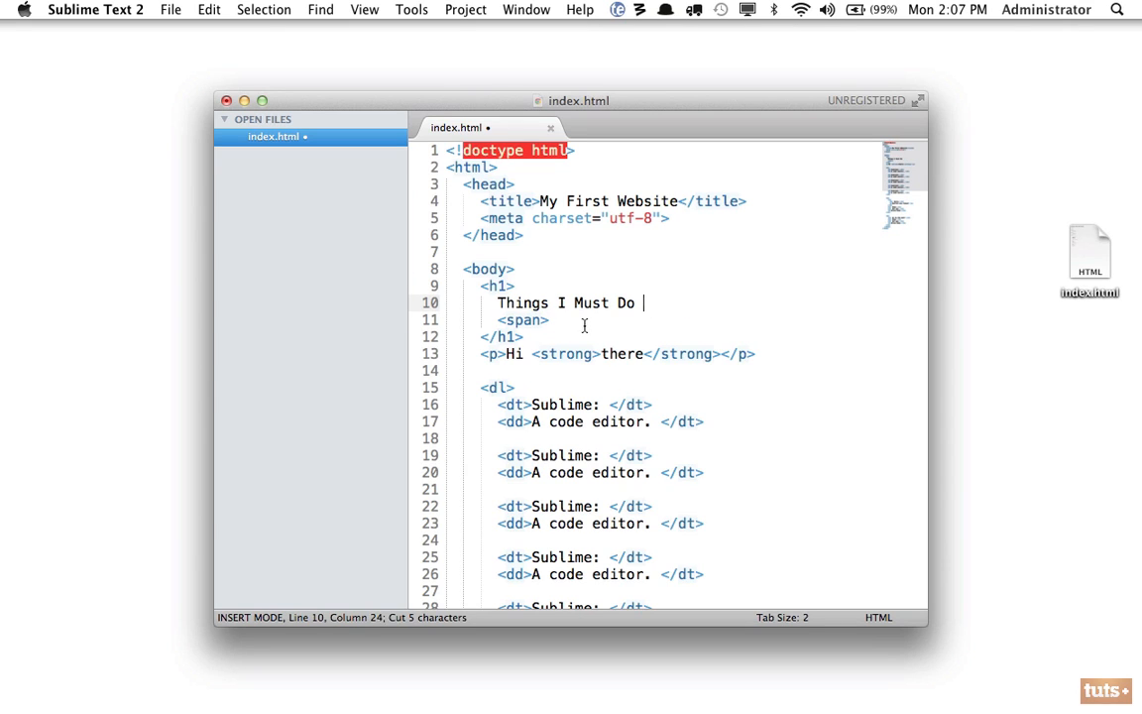
type("Today </span>")
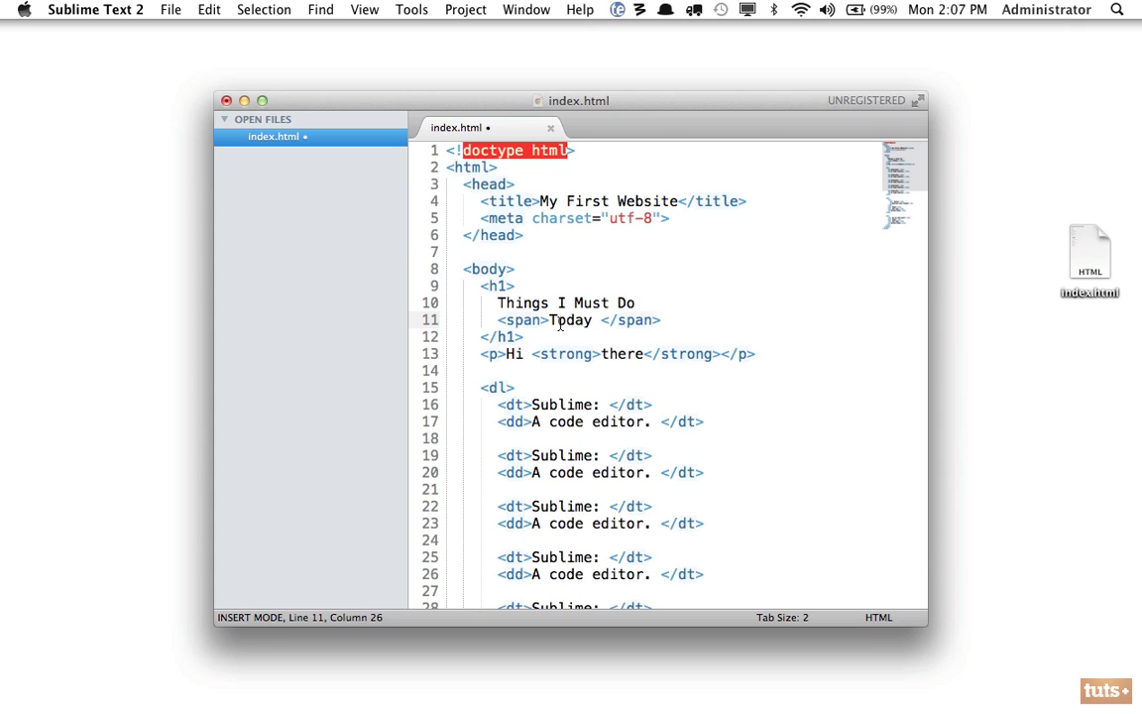
left_click(543, 319)
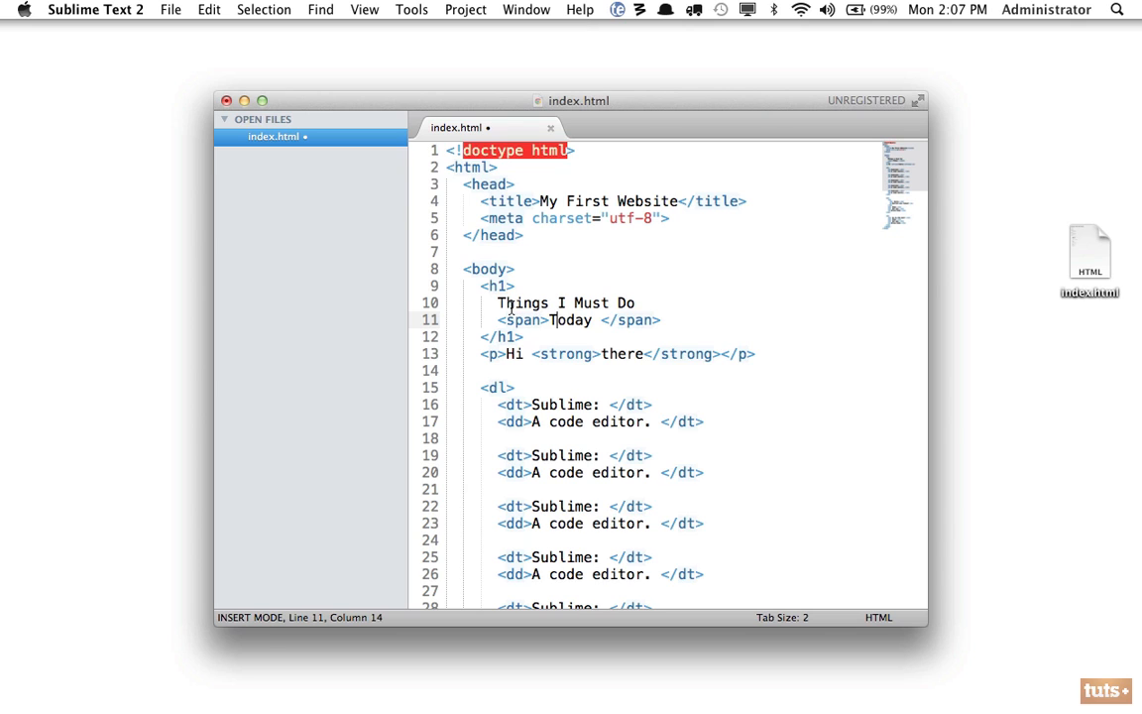
double_click(571, 320)
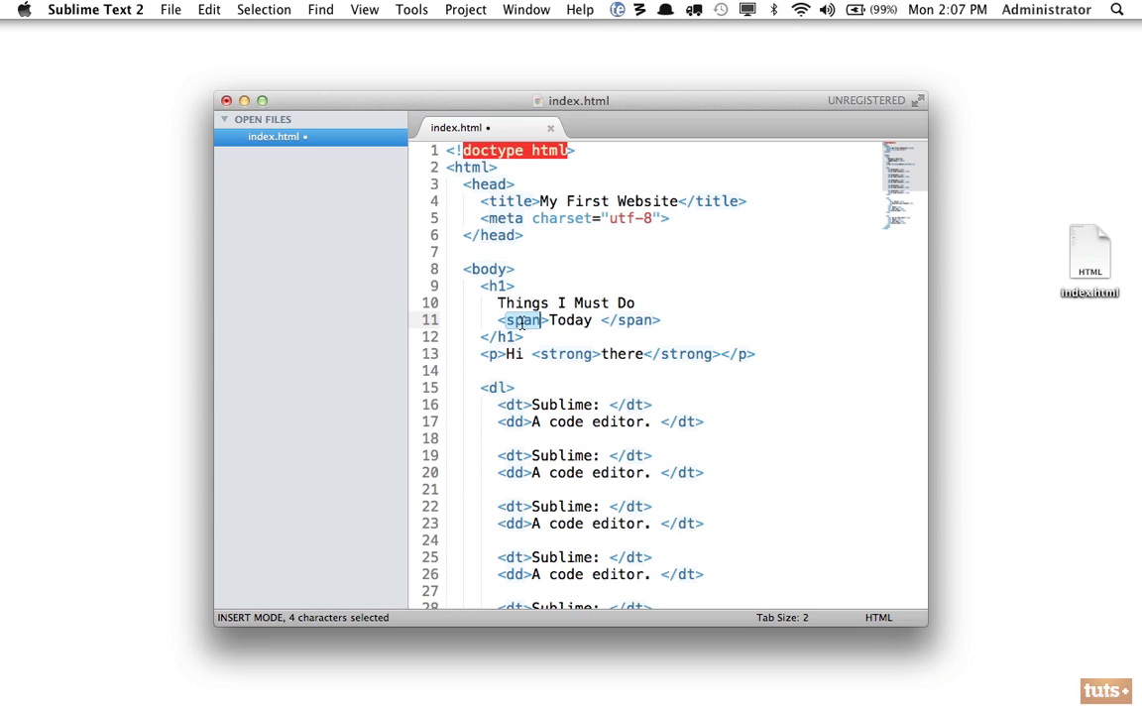
double_click(569, 320)
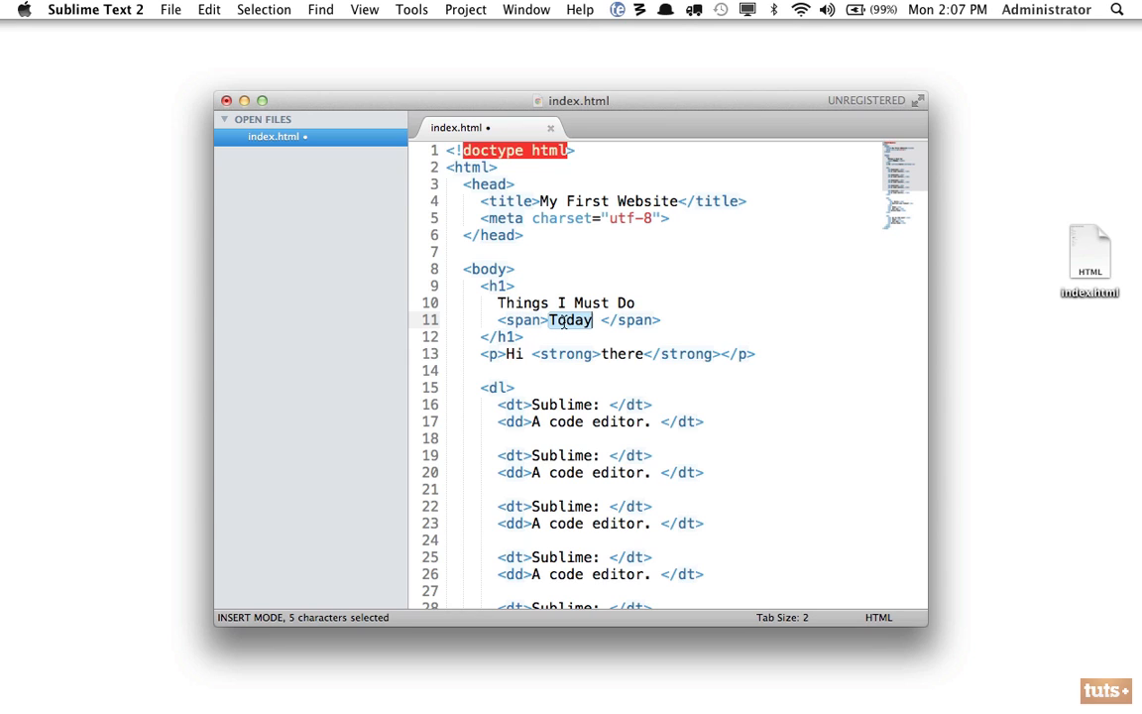
left_click(528, 337)
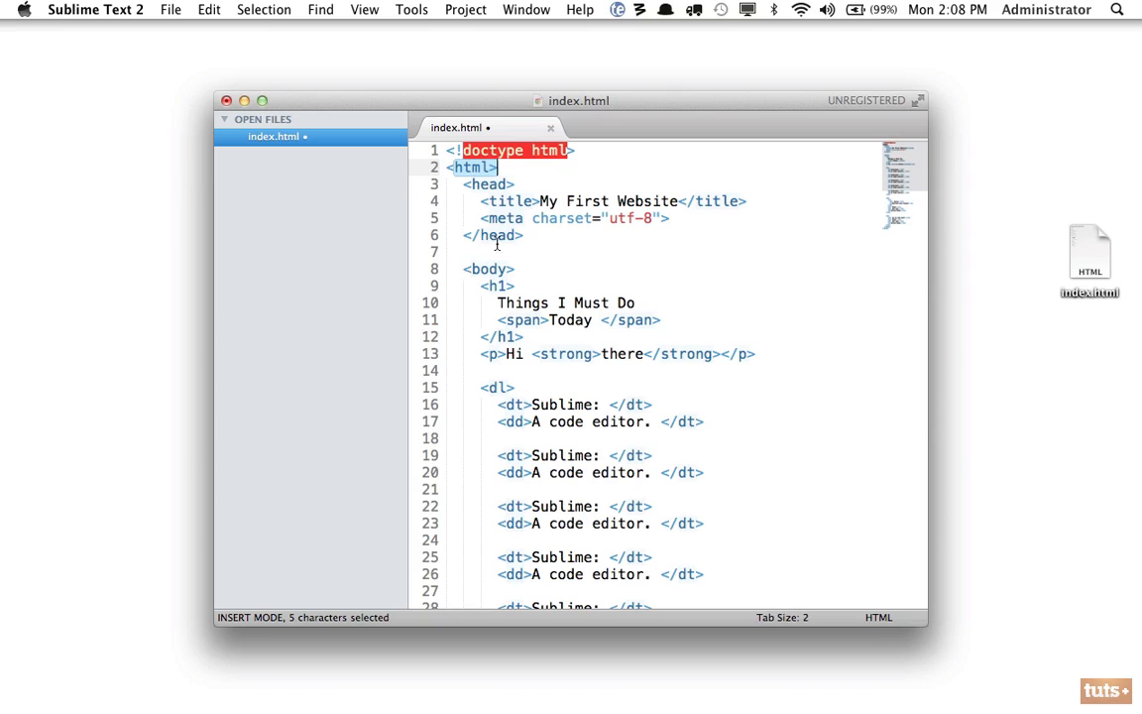
Select the body, h1 and span opening tags in turn to check the nesting.
left_click(492, 286)
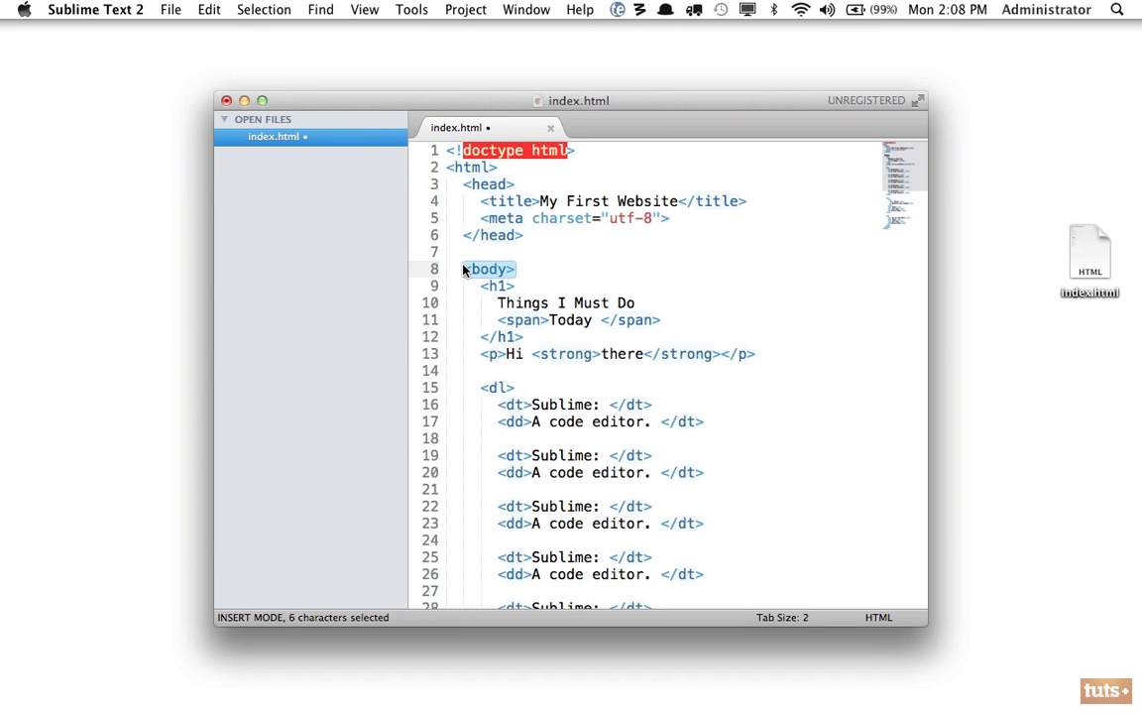
left_click(497, 285)
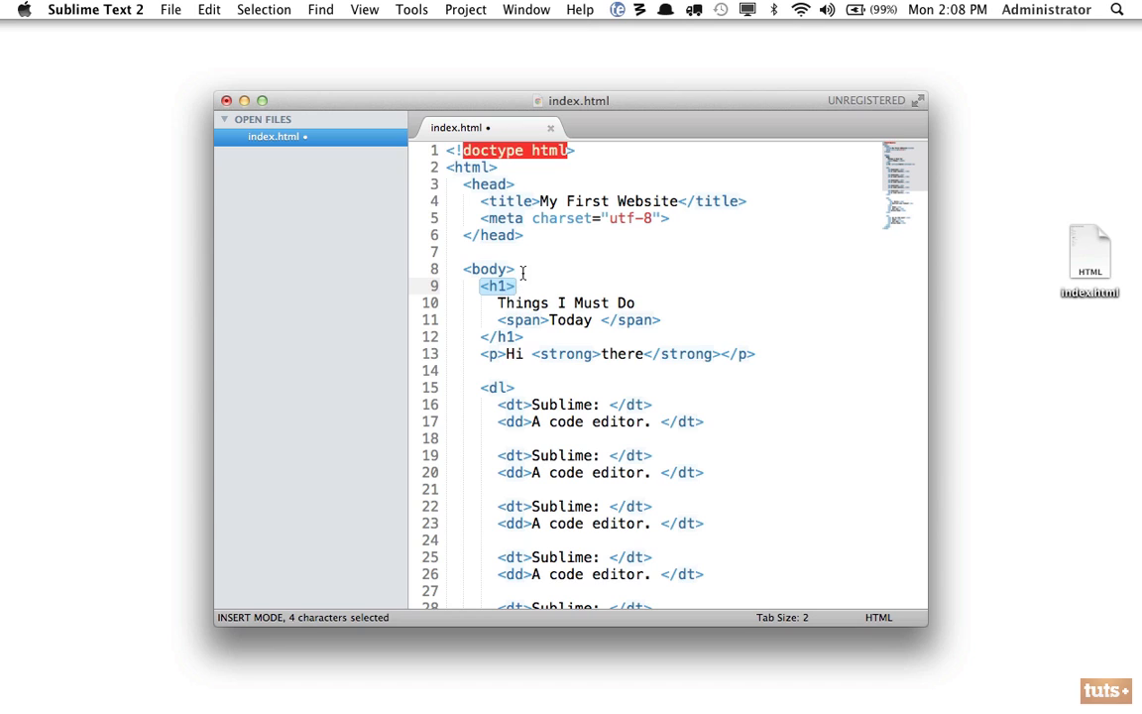
left_click(488, 270)
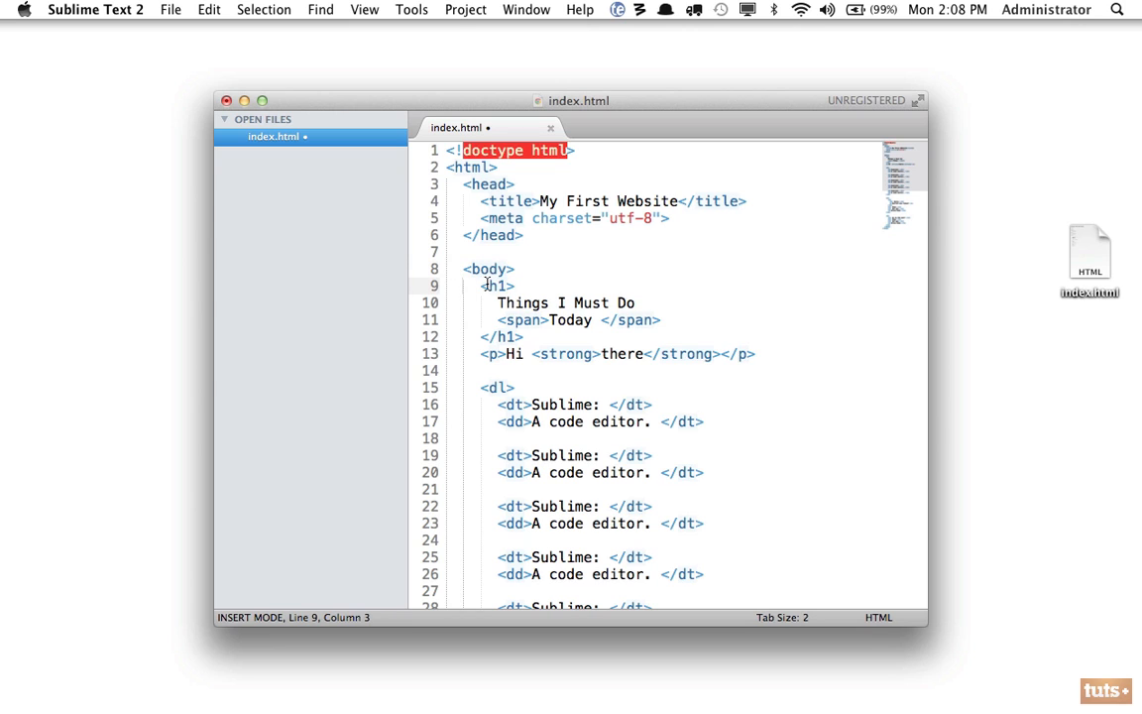
double_click(488, 269)
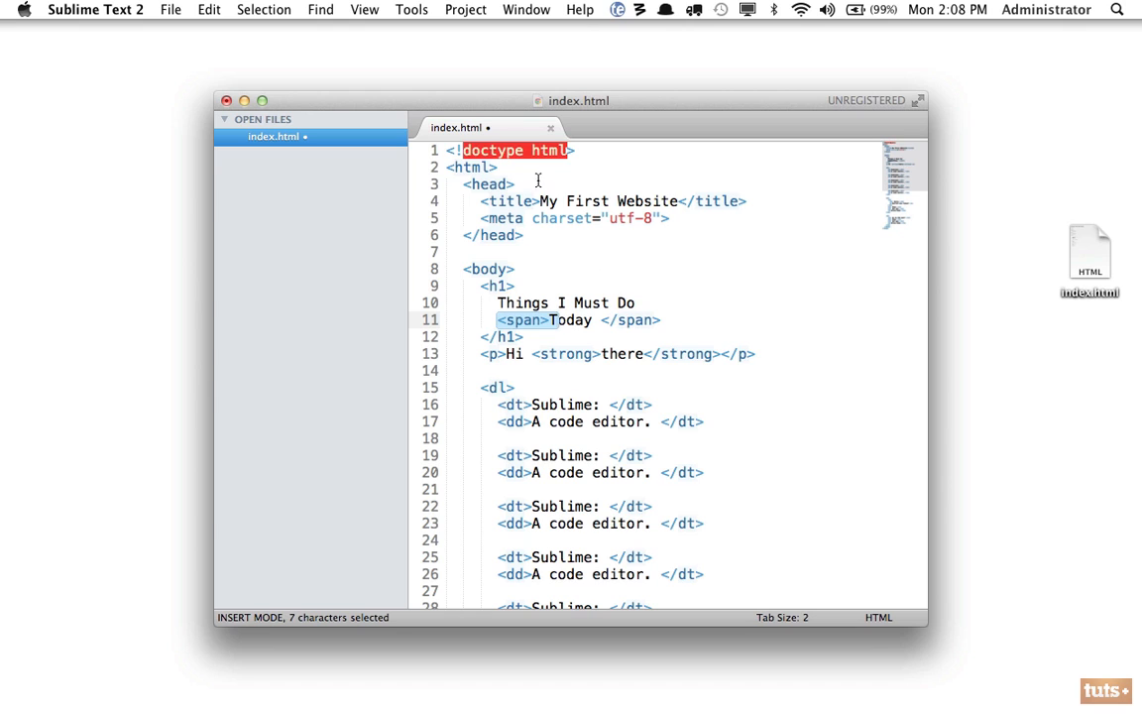
mouse_move(526, 319)
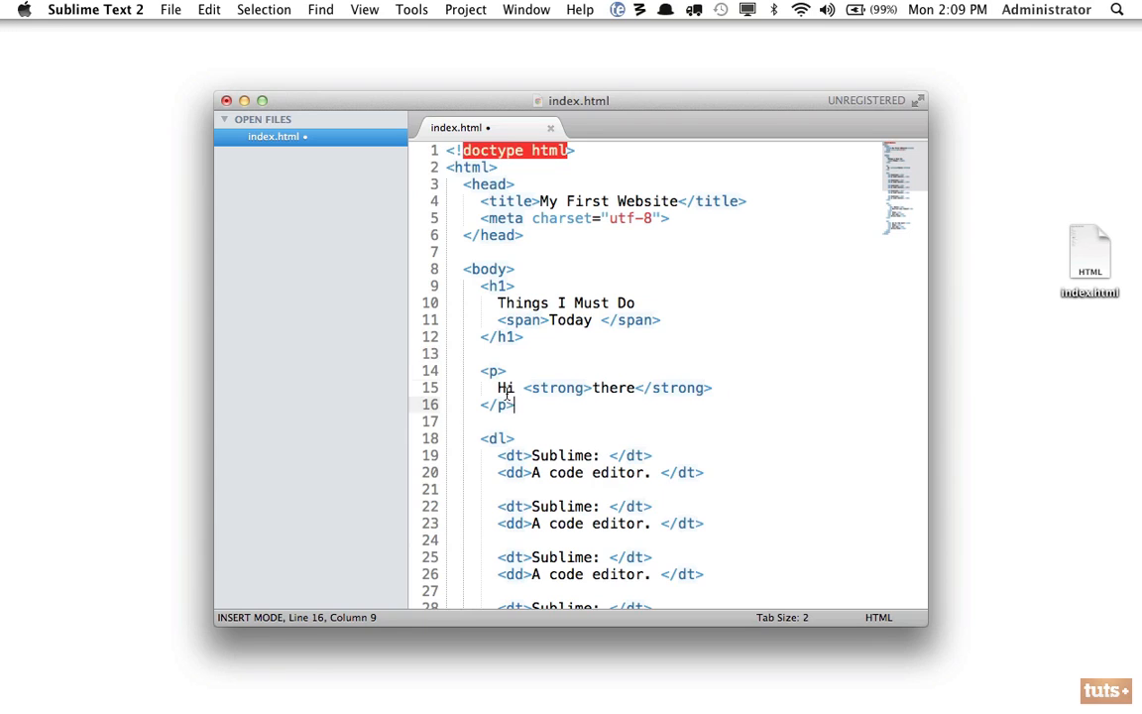
left_click_drag(480, 371, 516, 405)
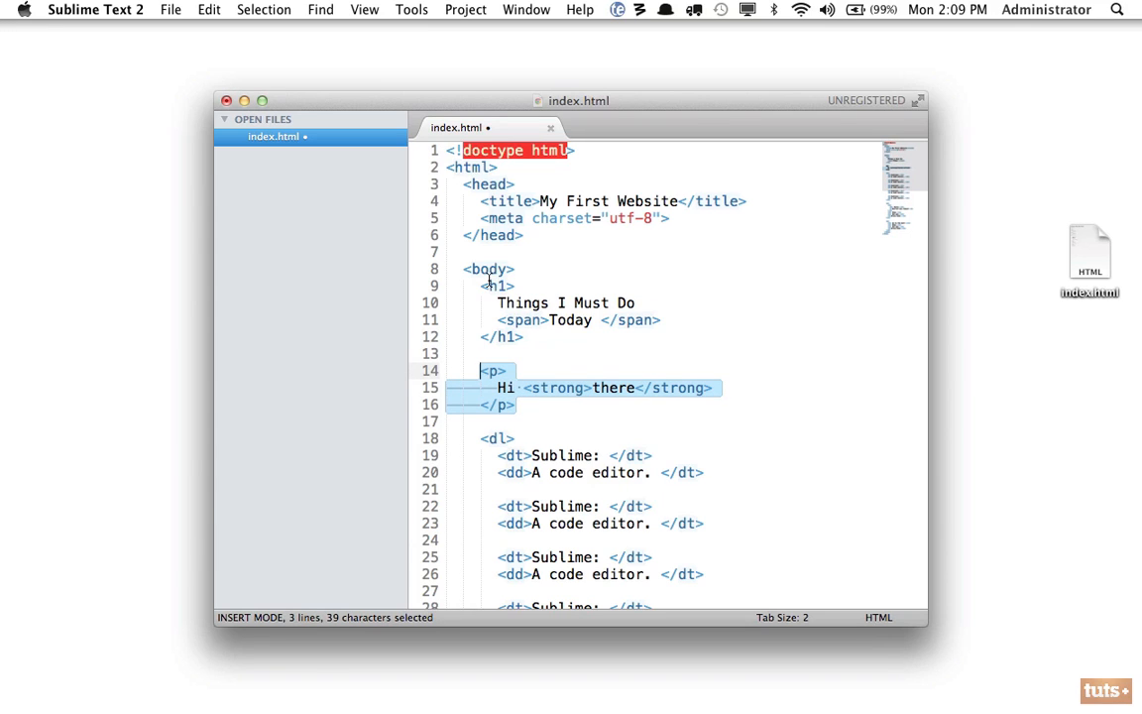
left_click(556, 386)
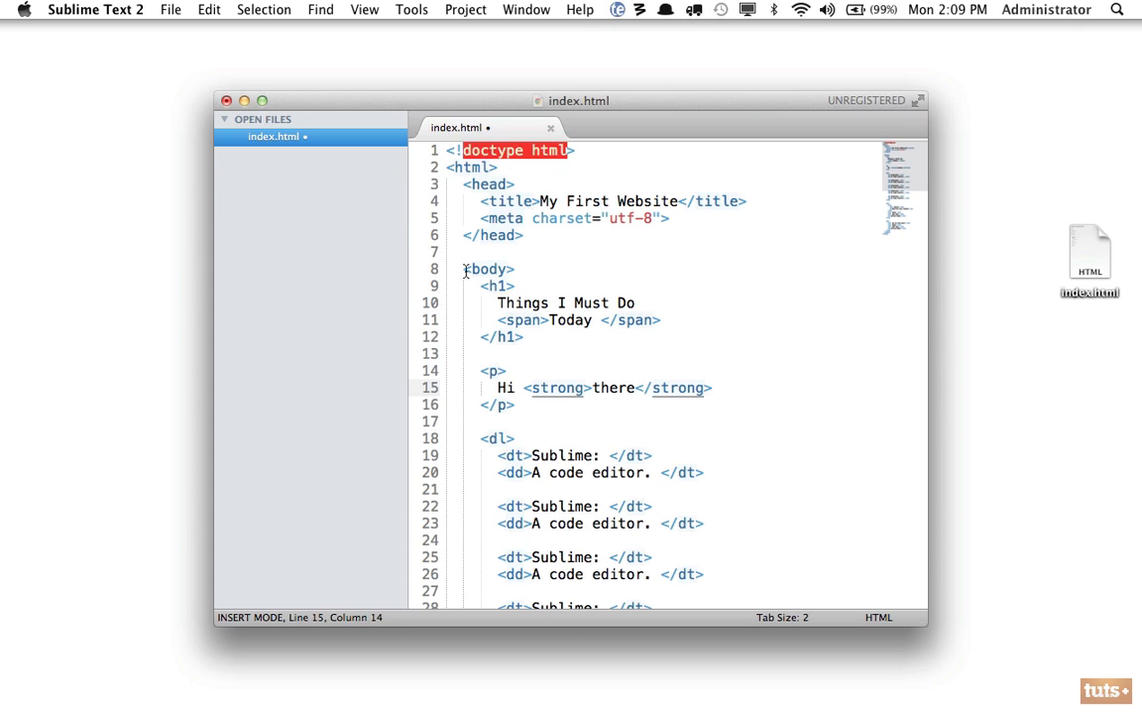
left_click_drag(484, 285, 524, 337)
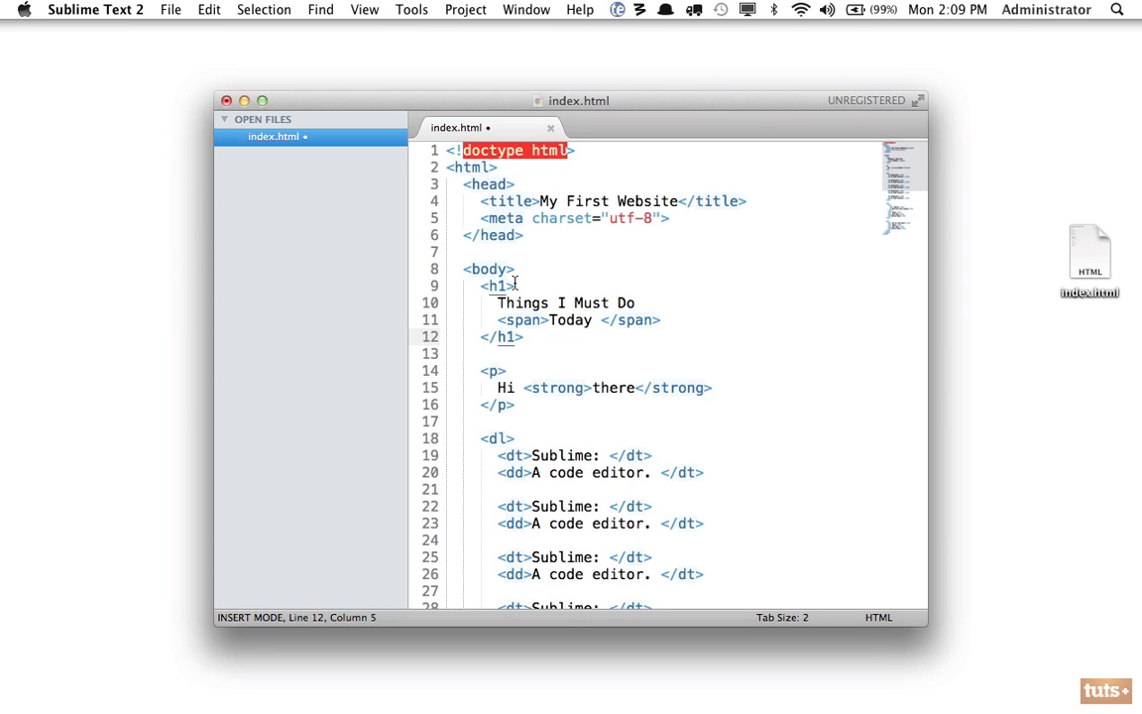
mouse_move(460, 379)
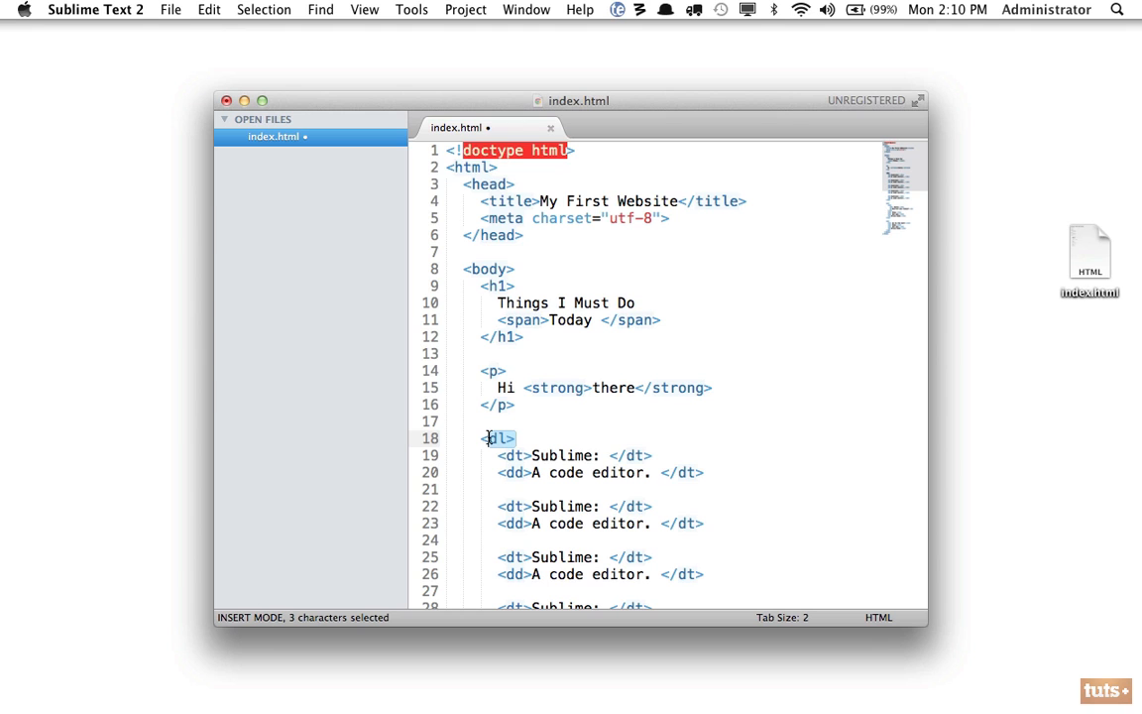
Cut the first 'A code editor.' dd line out of the definition list.
scroll("down", 3)
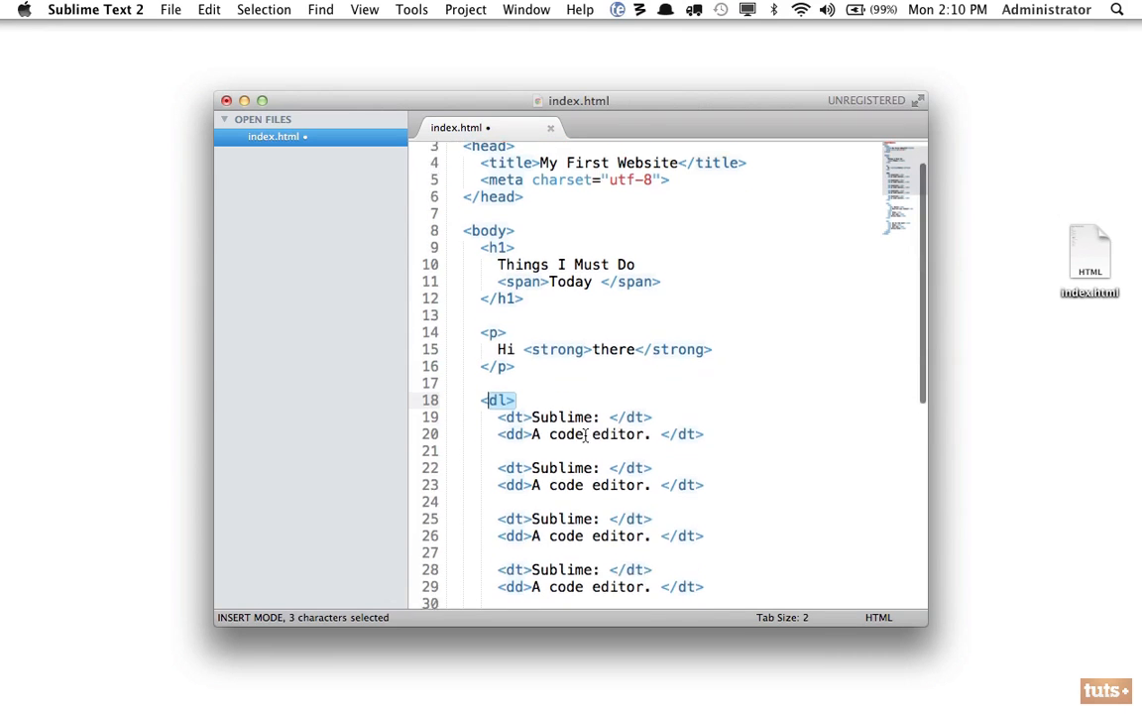
scroll("down", 3)
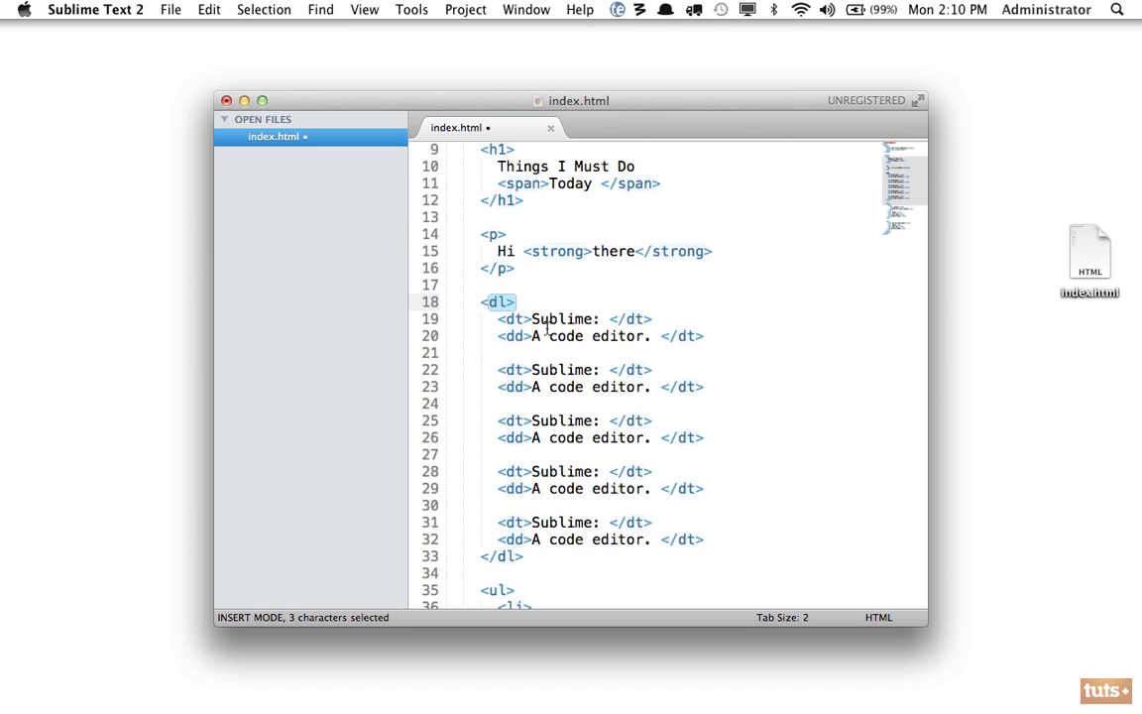
mouse_move(528, 537)
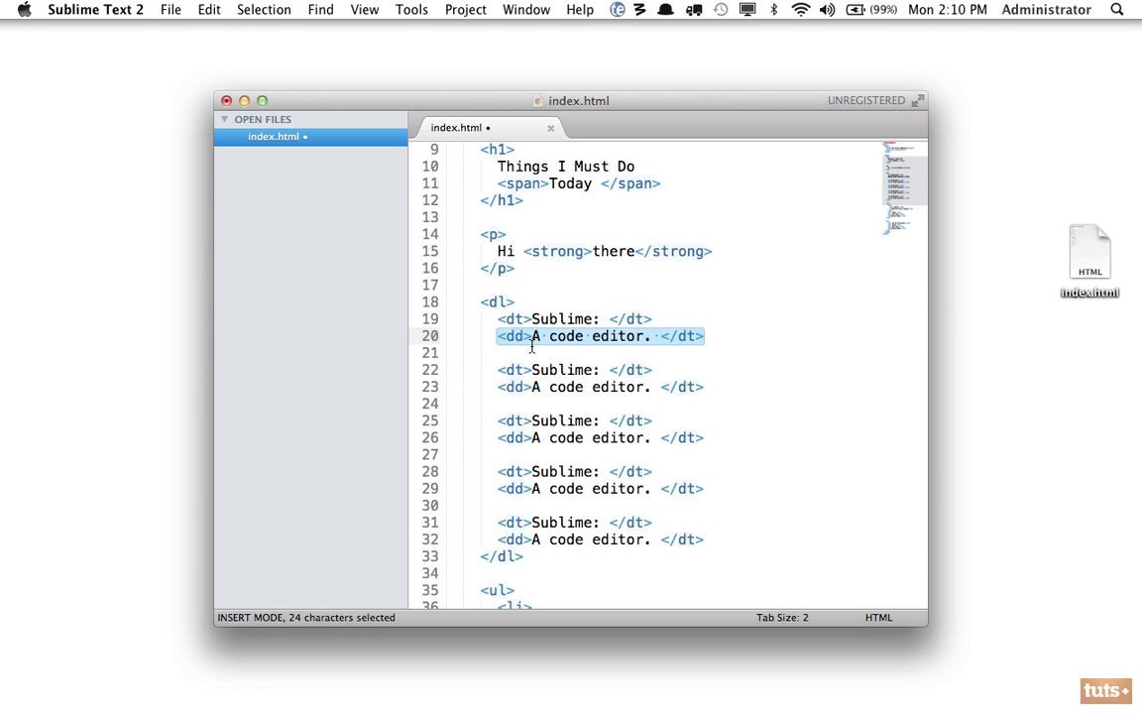
left_click(516, 337)
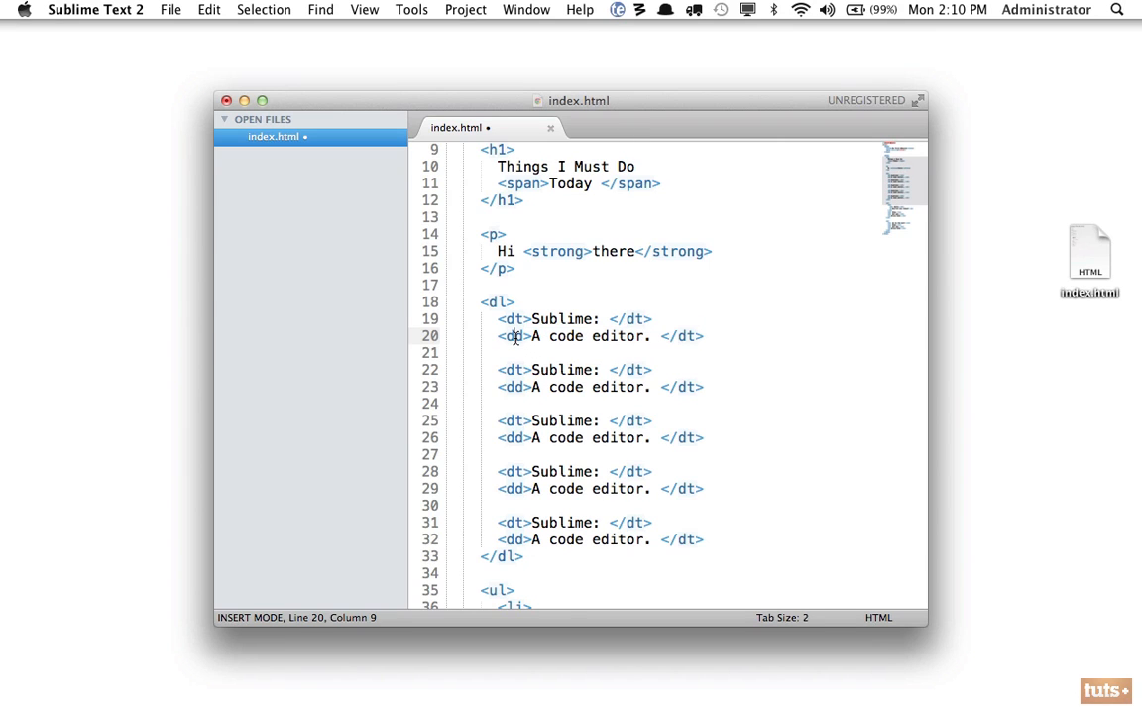
key("cmd+x")
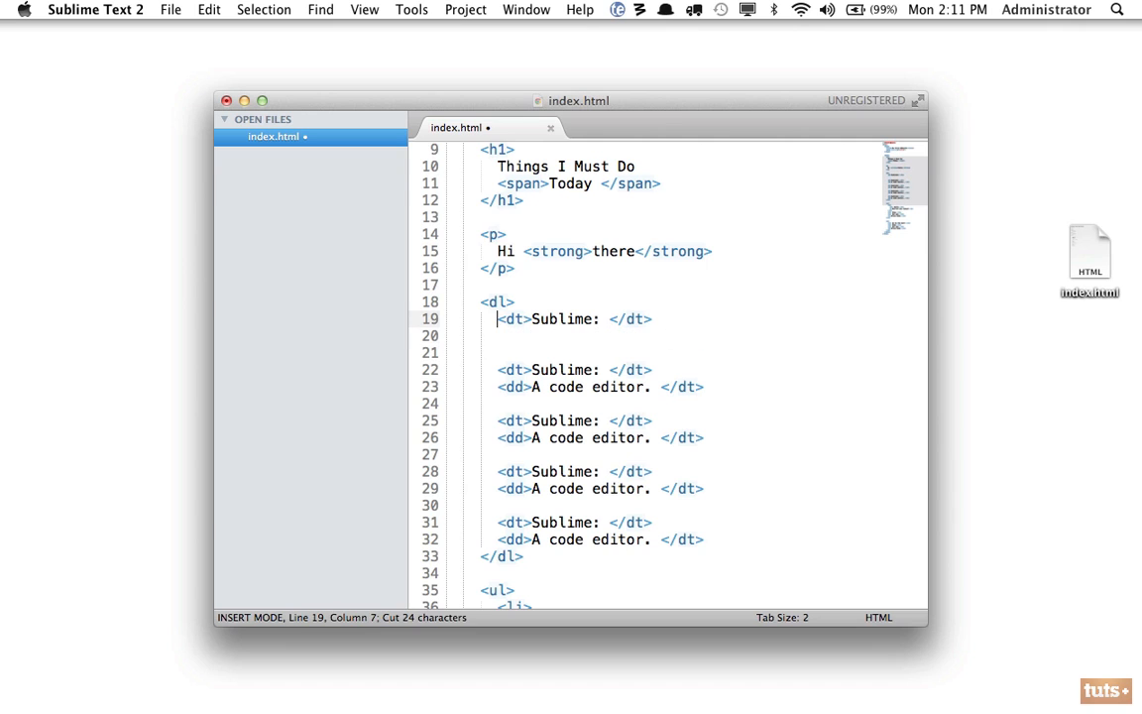